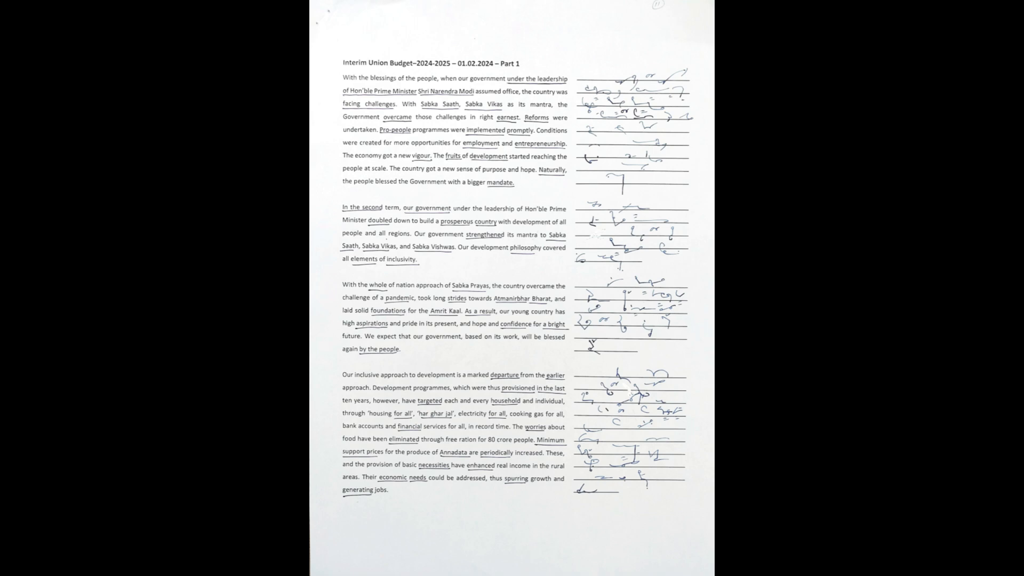
scroll(down, 3)
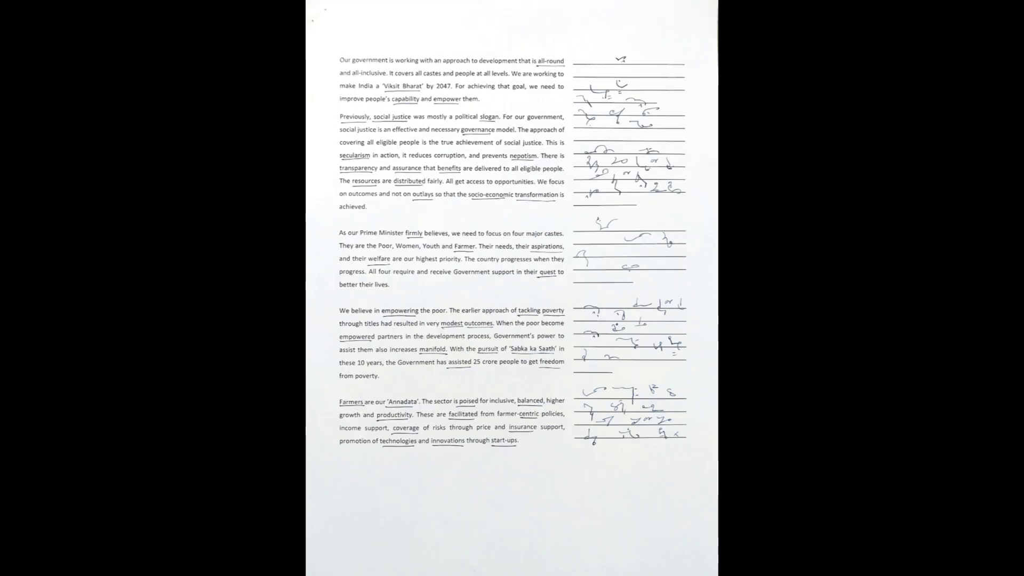